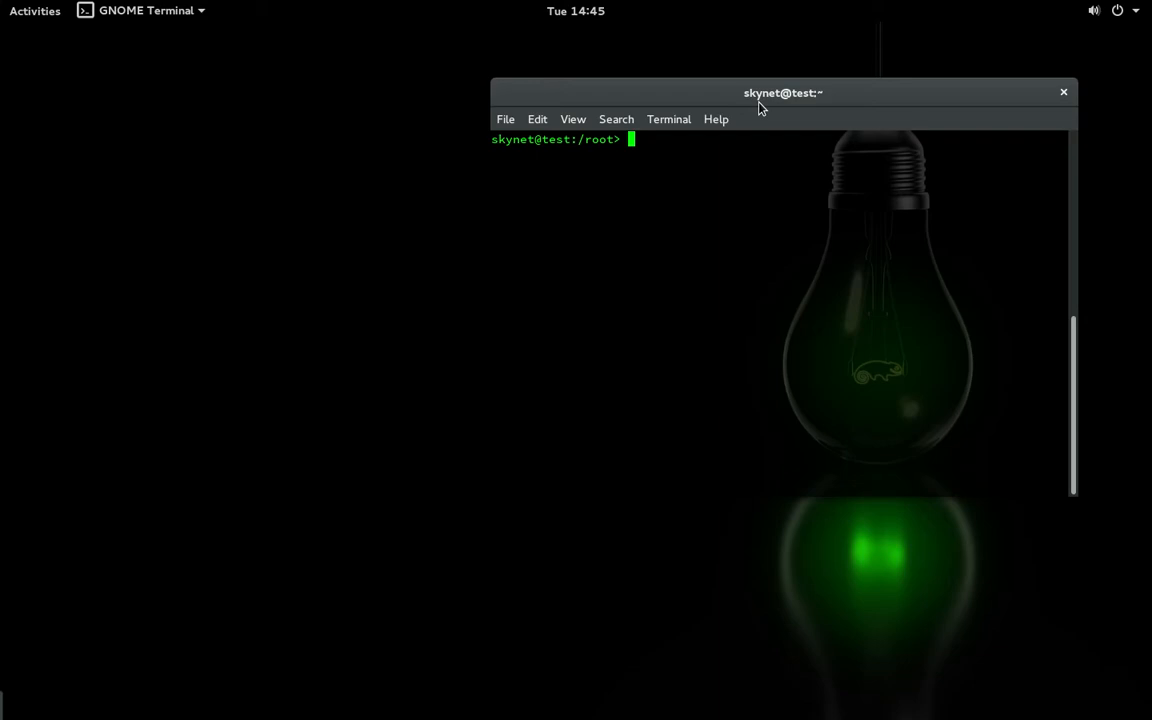
# Step: Switch to a root shell with su, then draft 'zypper update' without running it
pyautogui.write('u -')
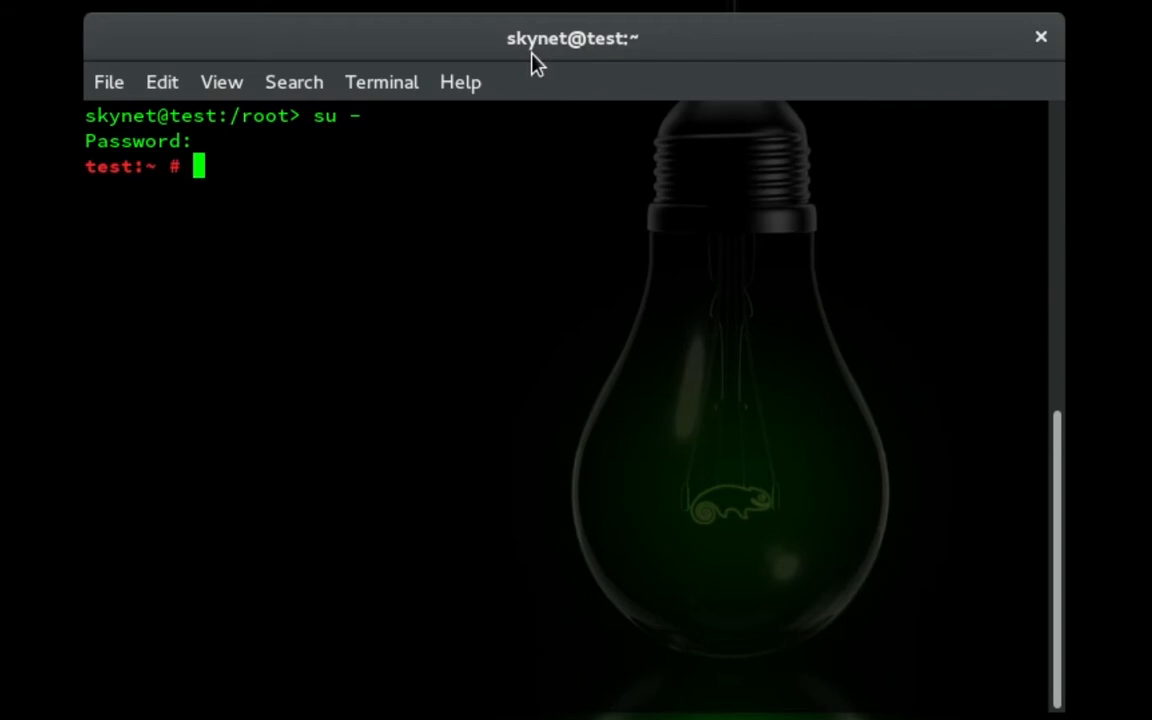
pyautogui.write('zy')
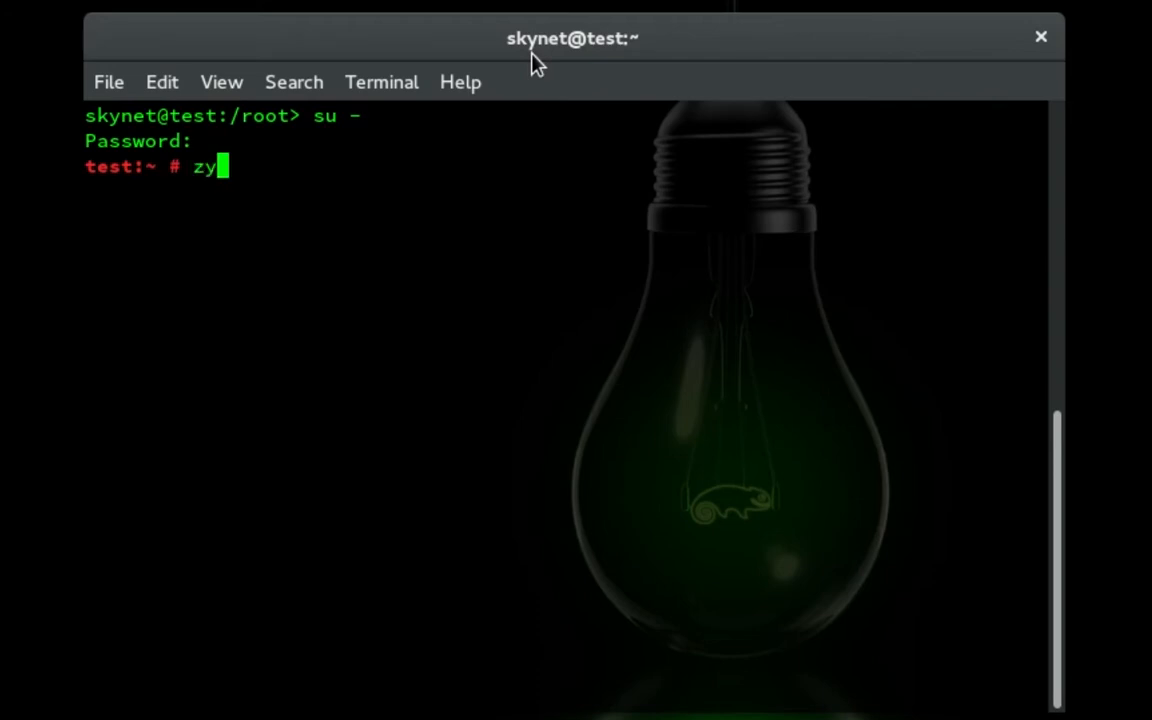
pyautogui.write('pper')
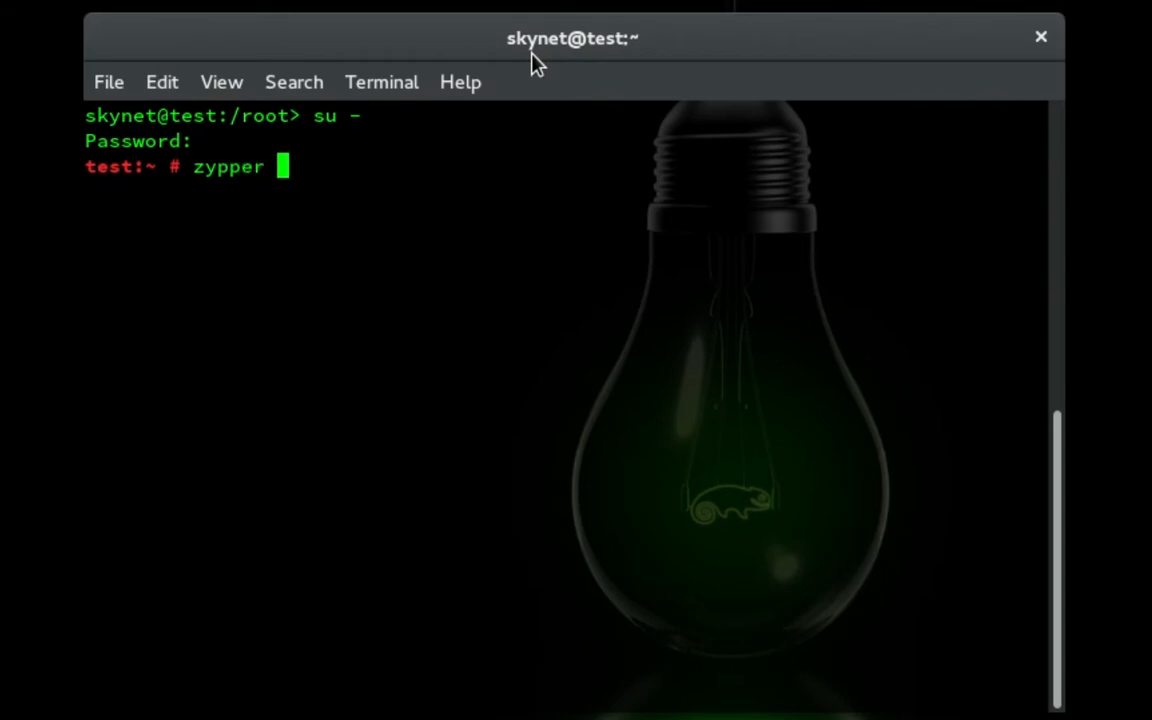
pyautogui.write('update')
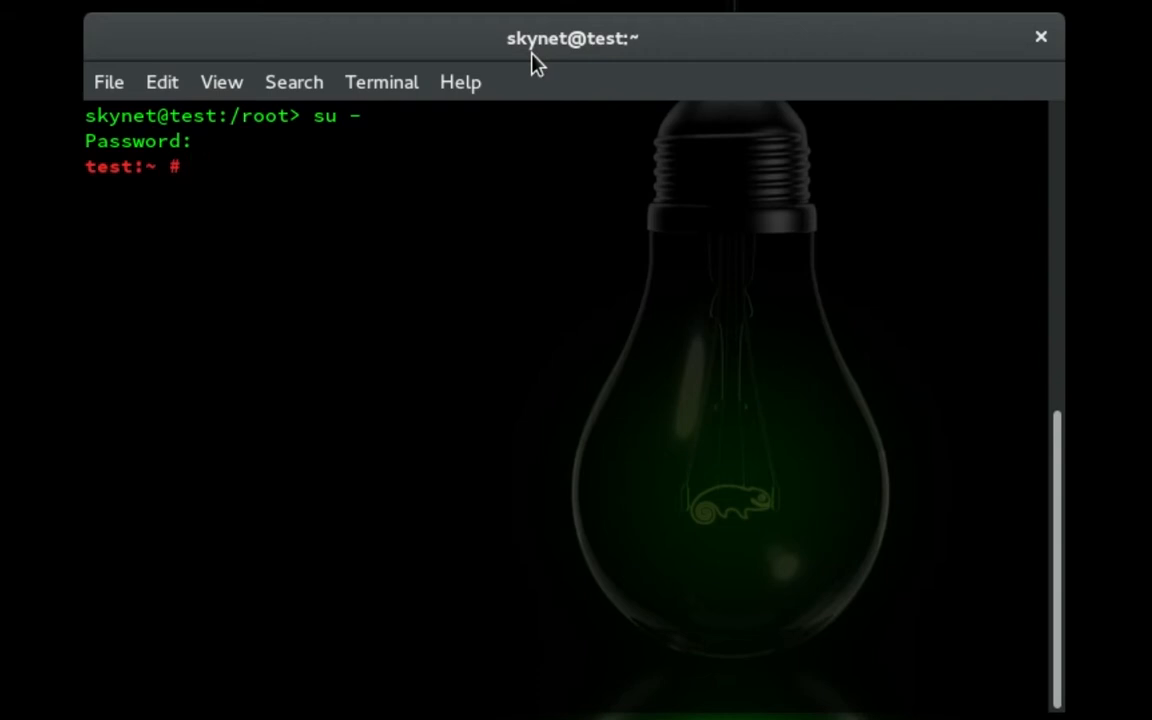
# Step: Run 'zypper in mariadb maraidb-tools', hit the no-provider warning, and decline with n
pyautogui.write('zypper i')
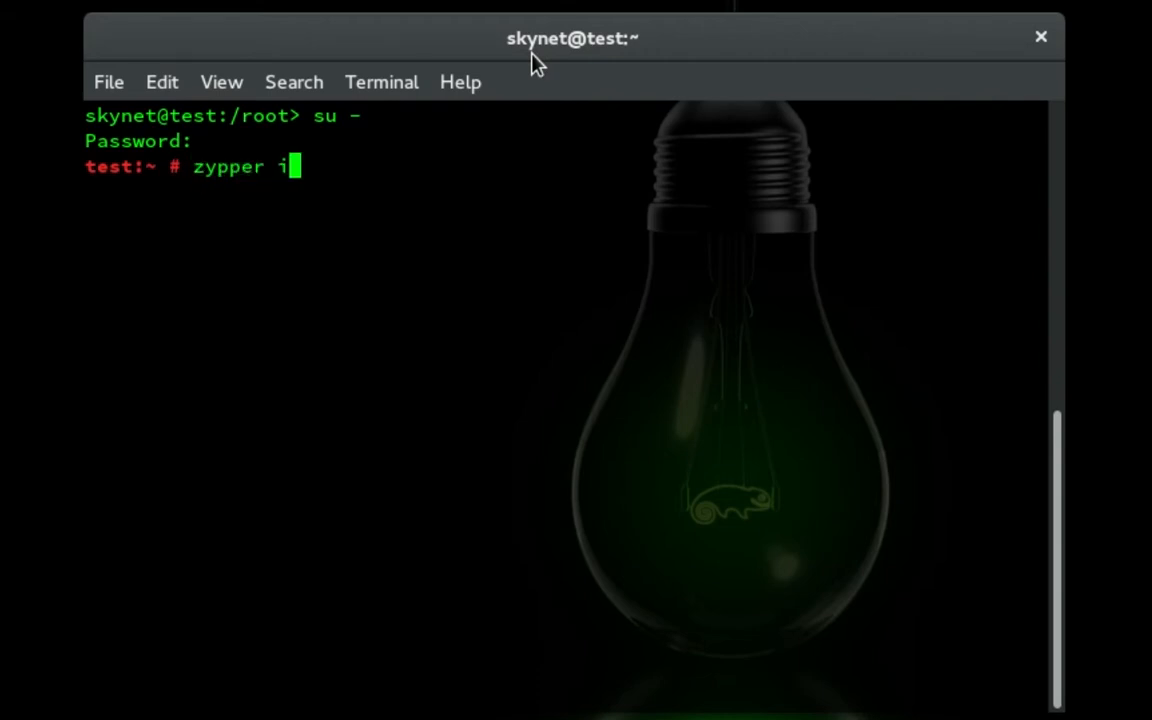
pyautogui.write('n maria')
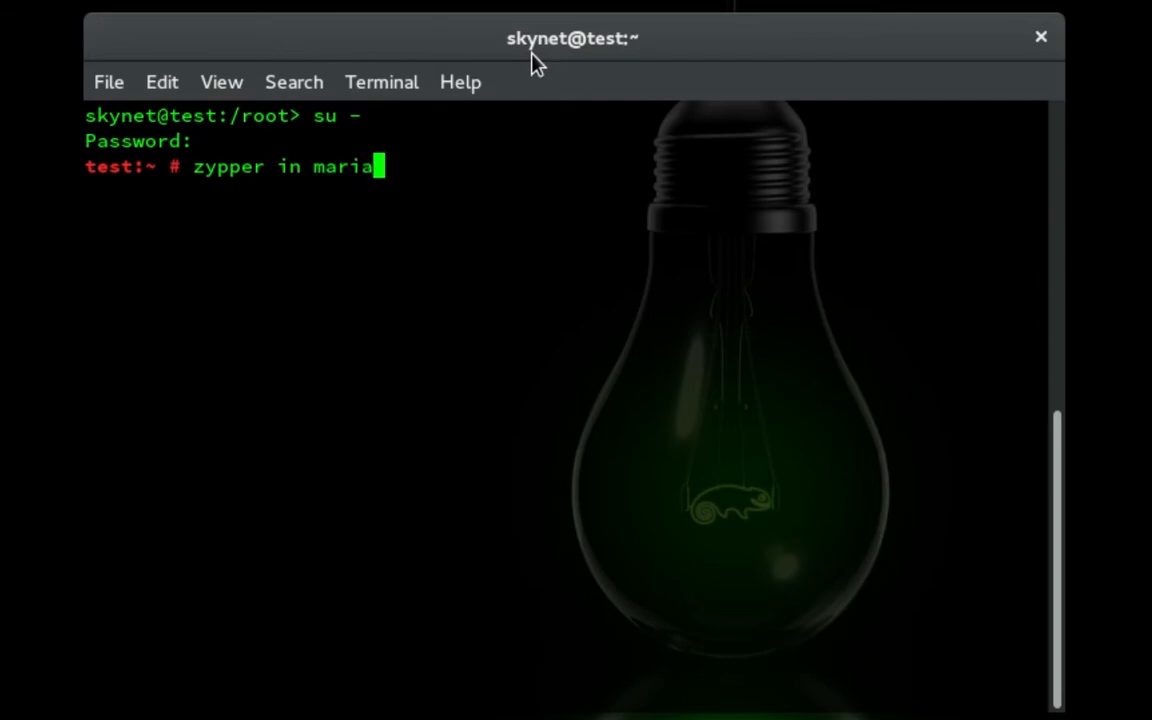
pyautogui.write('db ma')
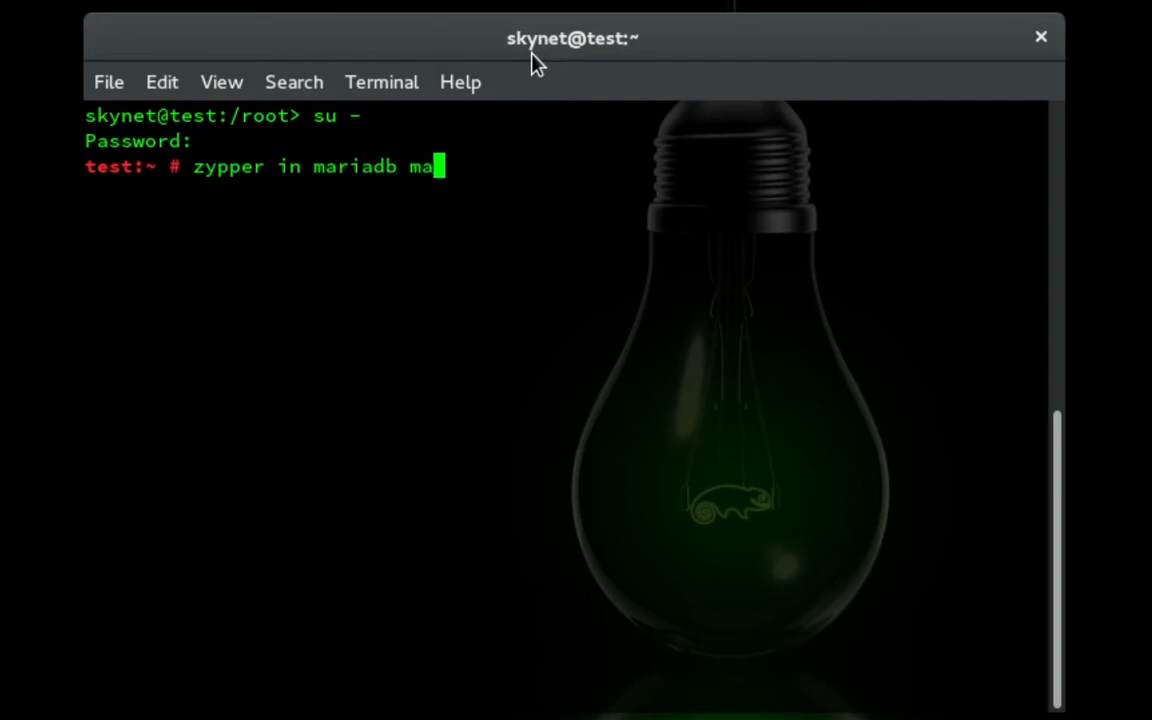
pyautogui.write('raid')
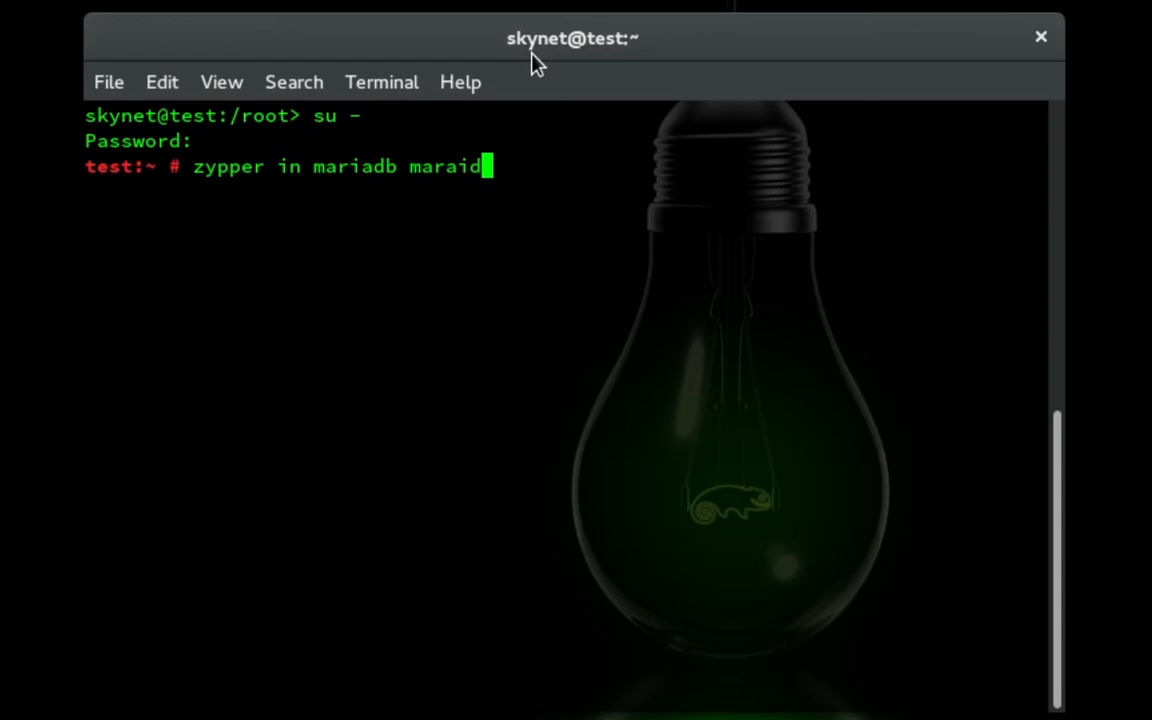
pyautogui.write('-')
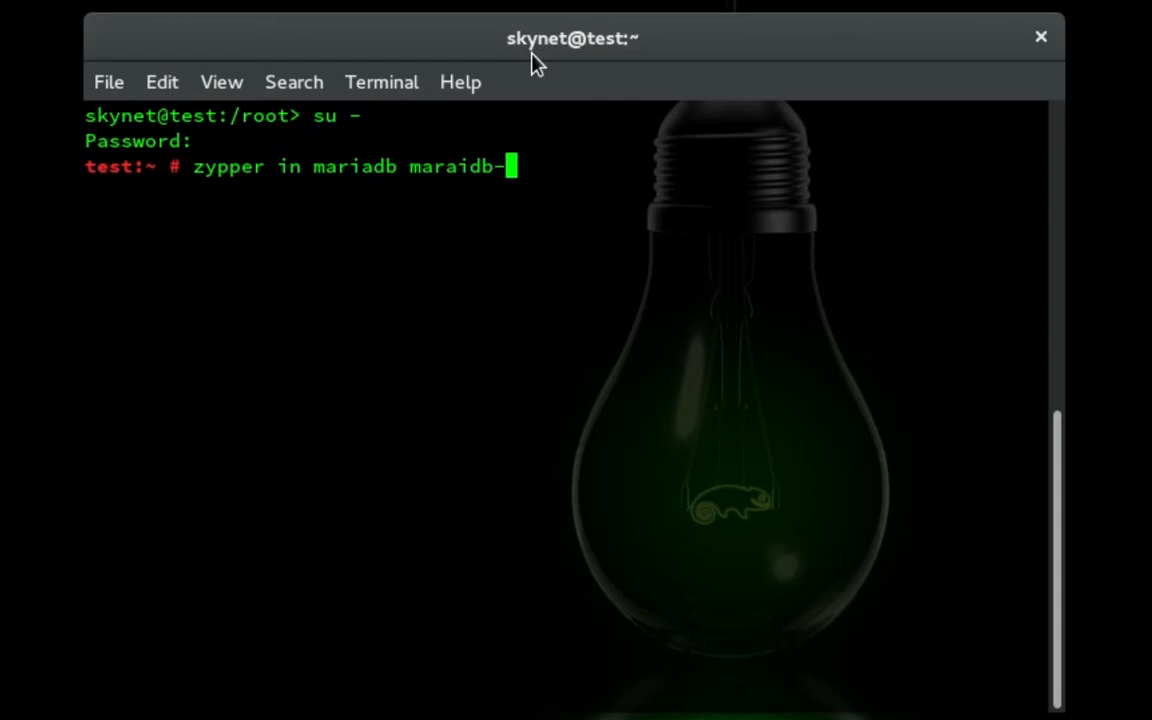
pyautogui.write('tools')
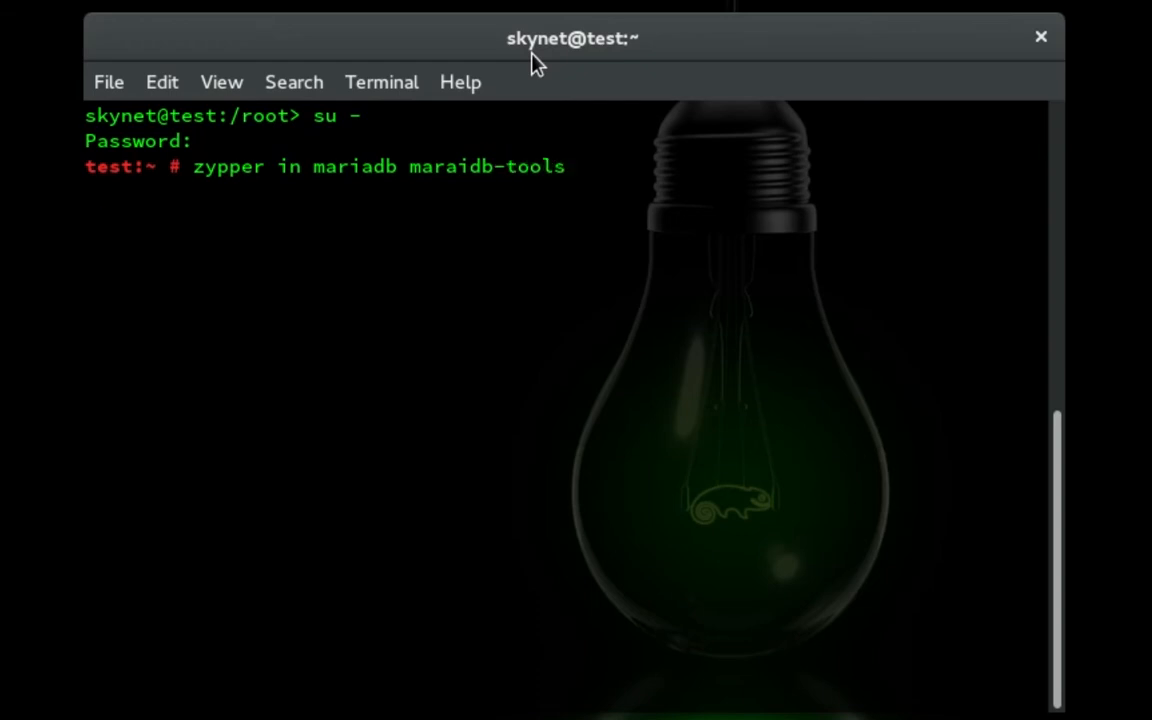
pyautogui.press('Return')
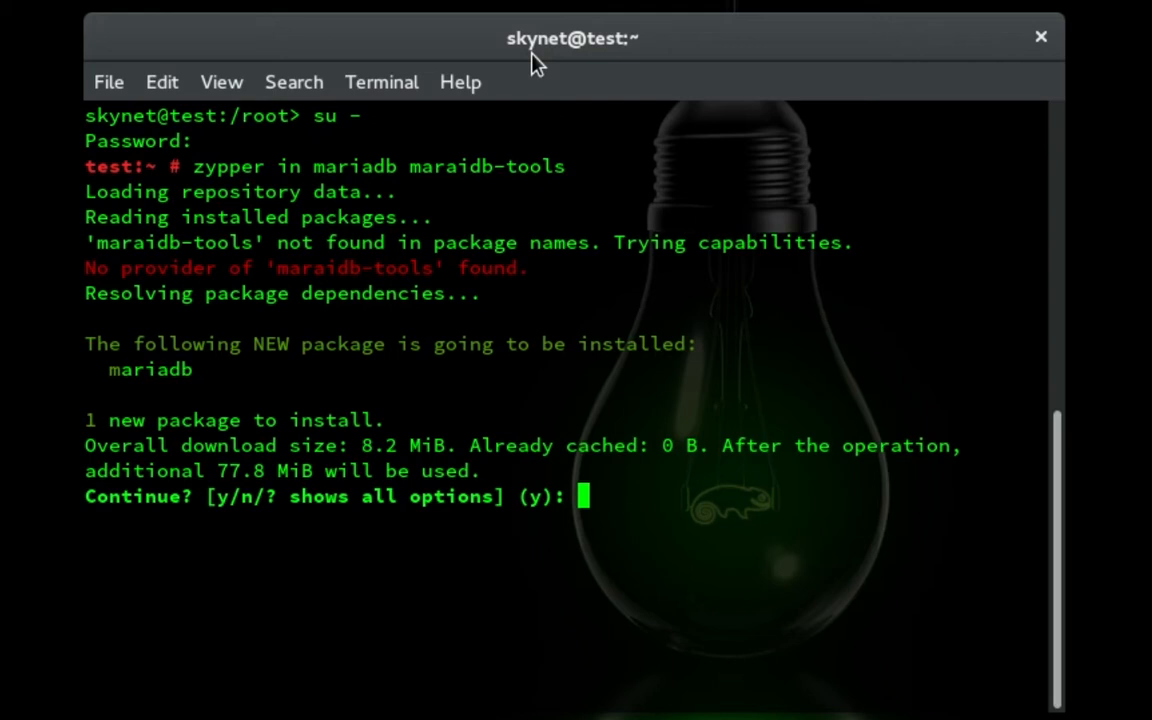
pyautogui.write('n')
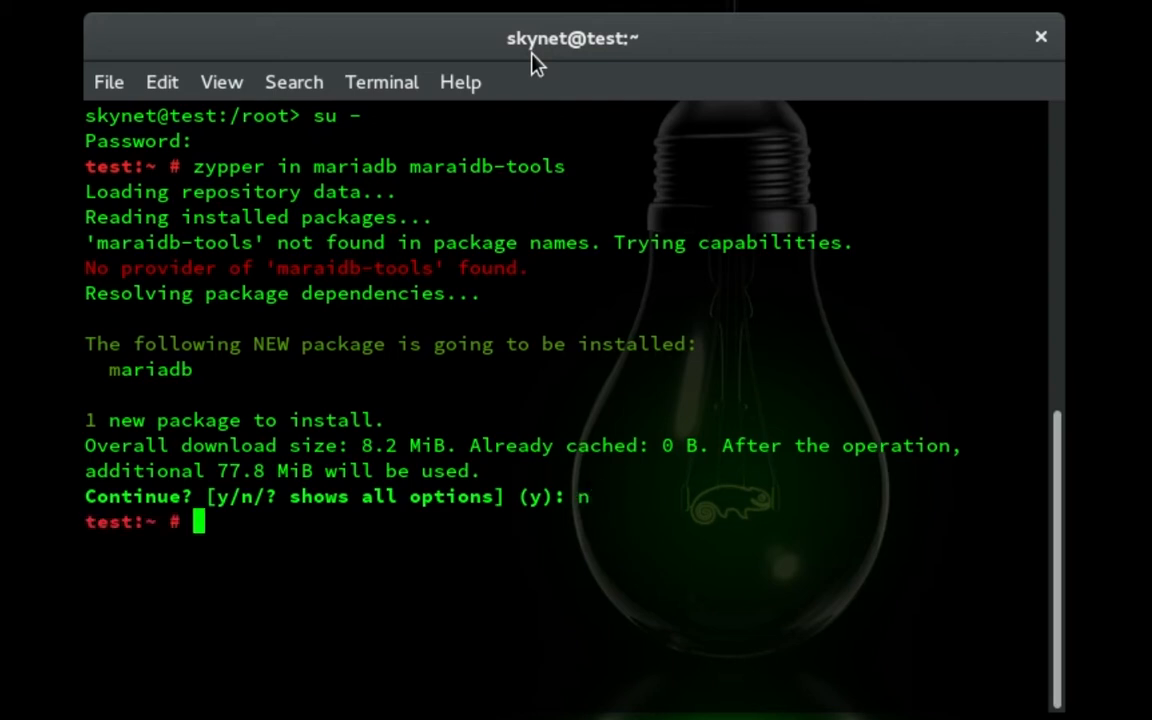
# Step: Install mariadb and mariadb-tools 10.0.28 with zypper, confirming with y
pyautogui.write('zypper in mariadb maraidb-tools')
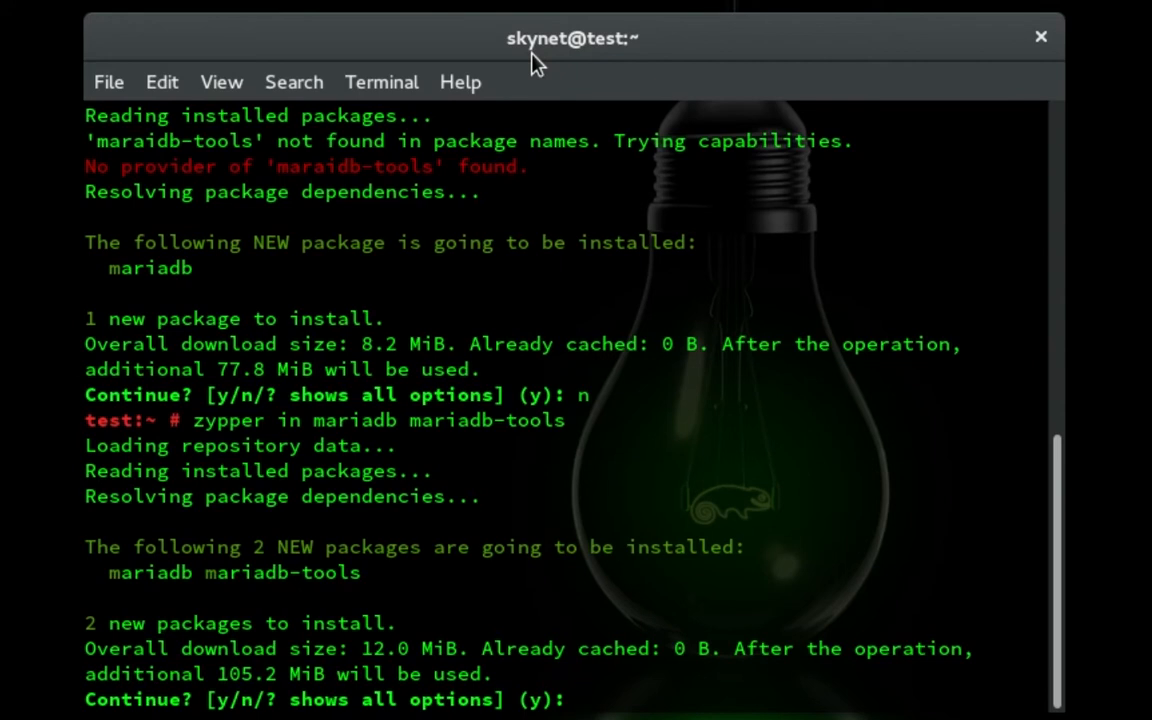
pyautogui.write('y')
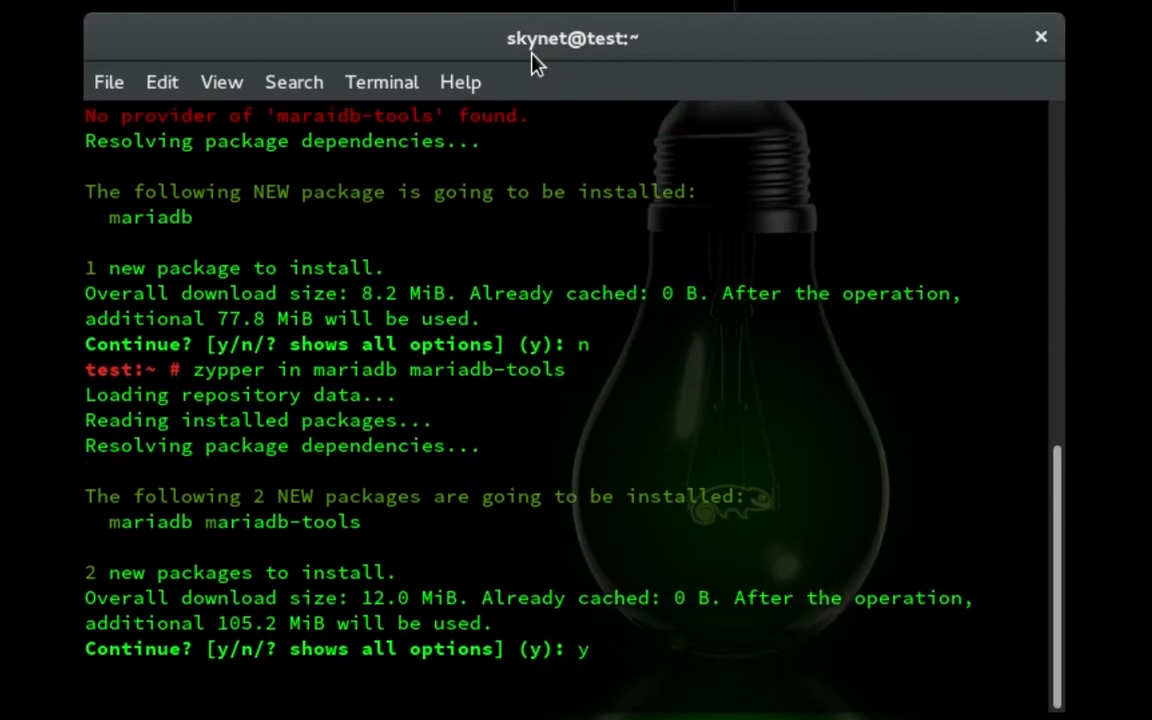
pyautogui.press('Return')
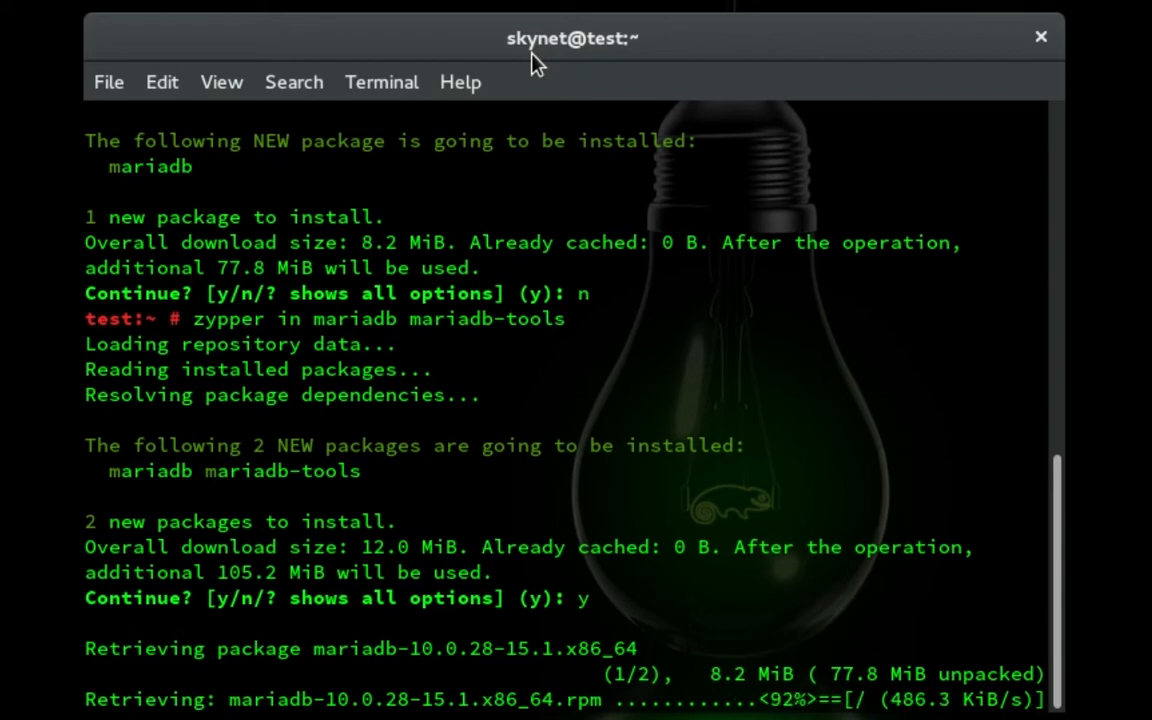
pyautogui.scroll(-3)
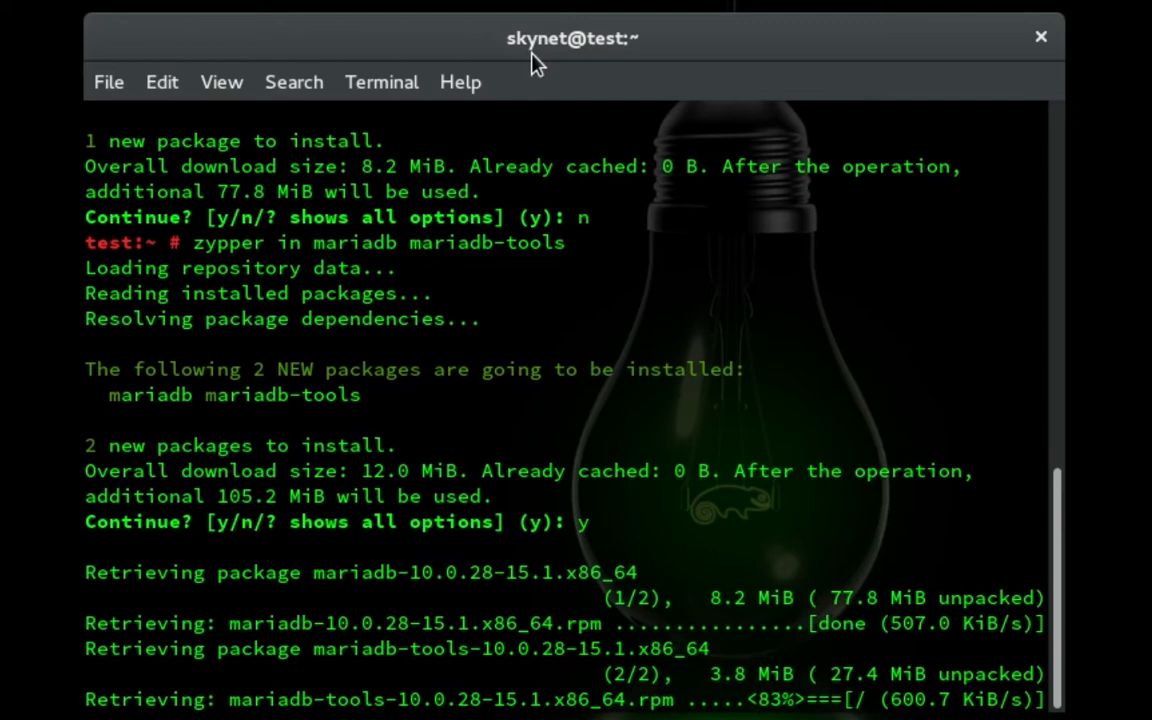
pyautogui.scroll(-3)
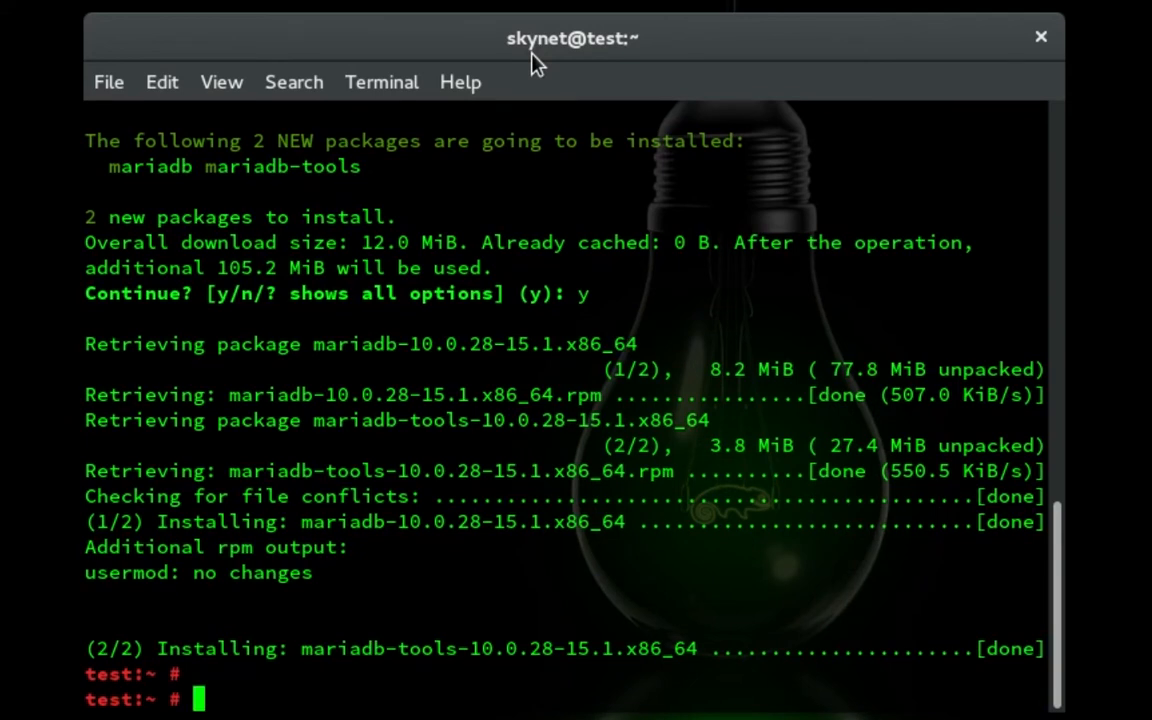
# Step: Start the MariaDB service with 'systemctl start mysql'
pyautogui.write('syu')
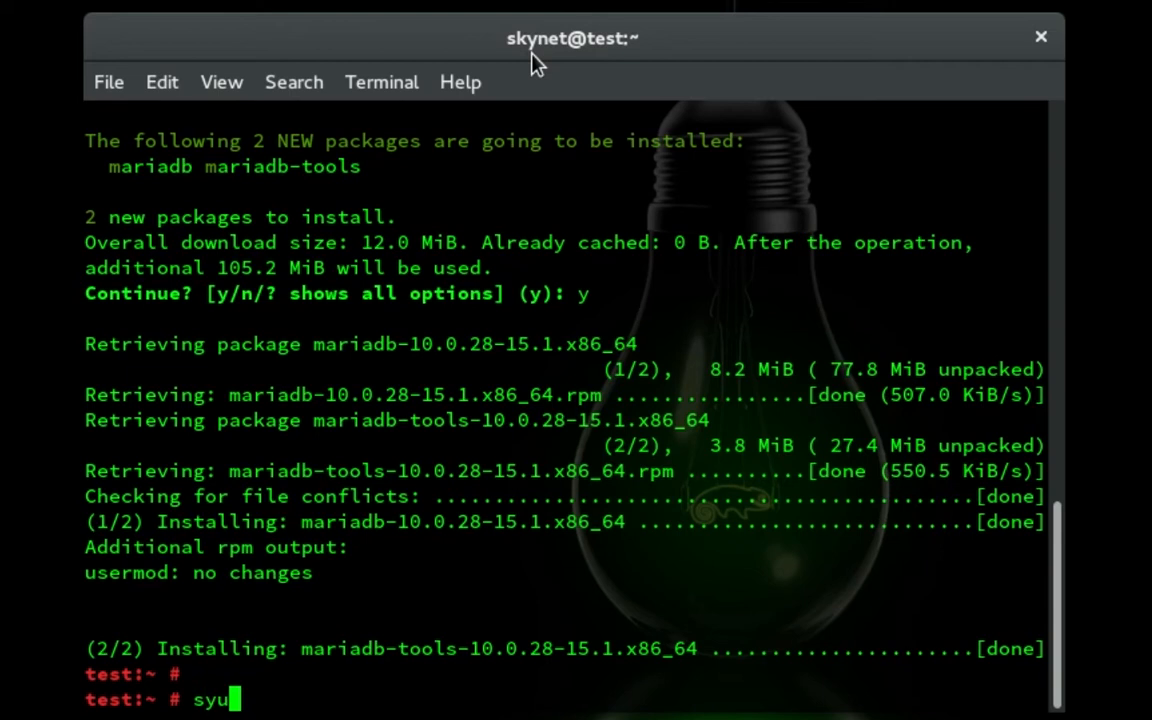
pyautogui.write('systemctl')
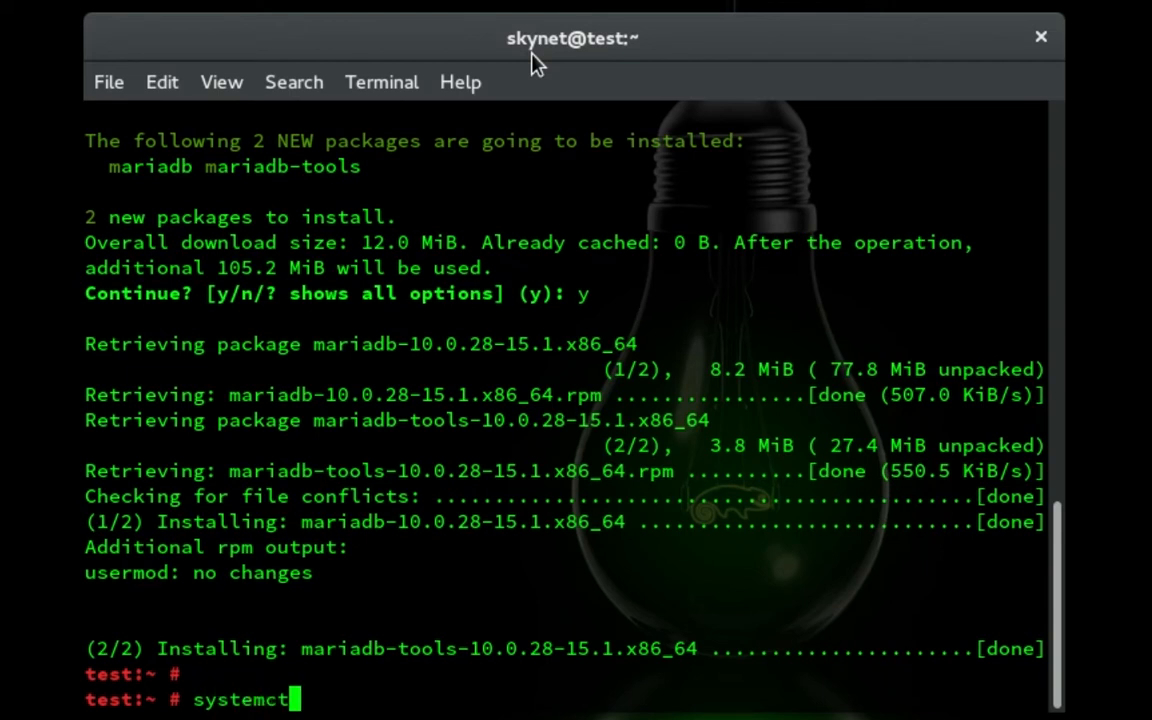
pyautogui.write('start')
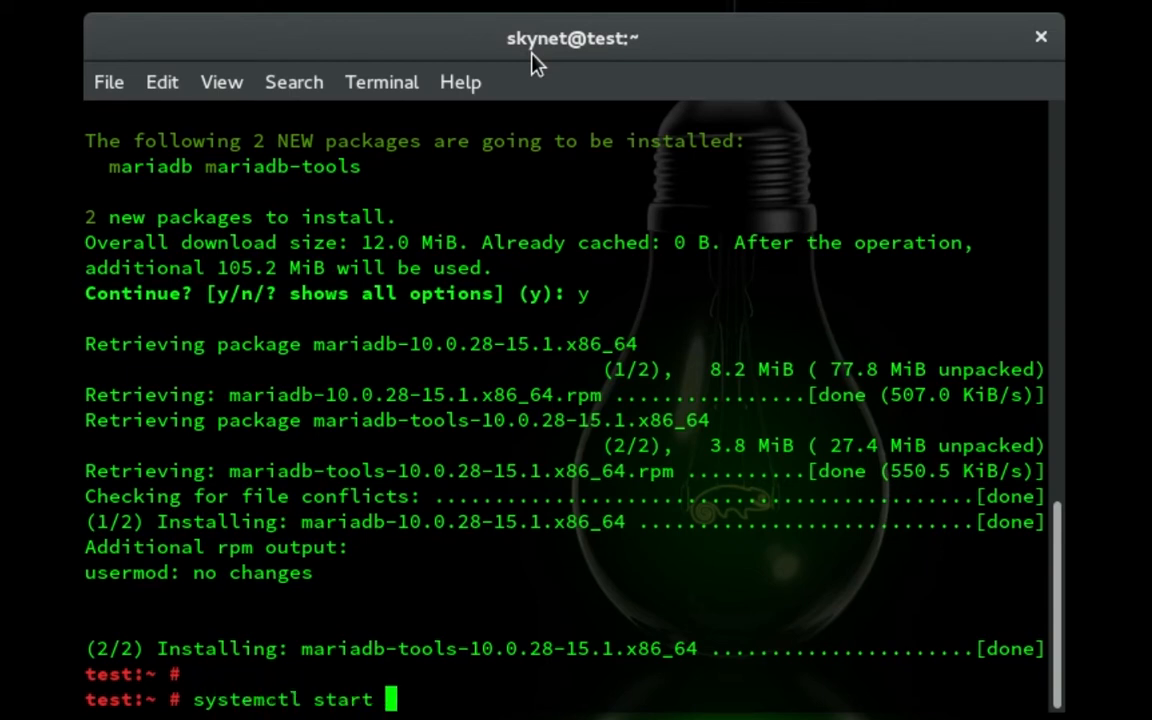
pyautogui.write('mys')
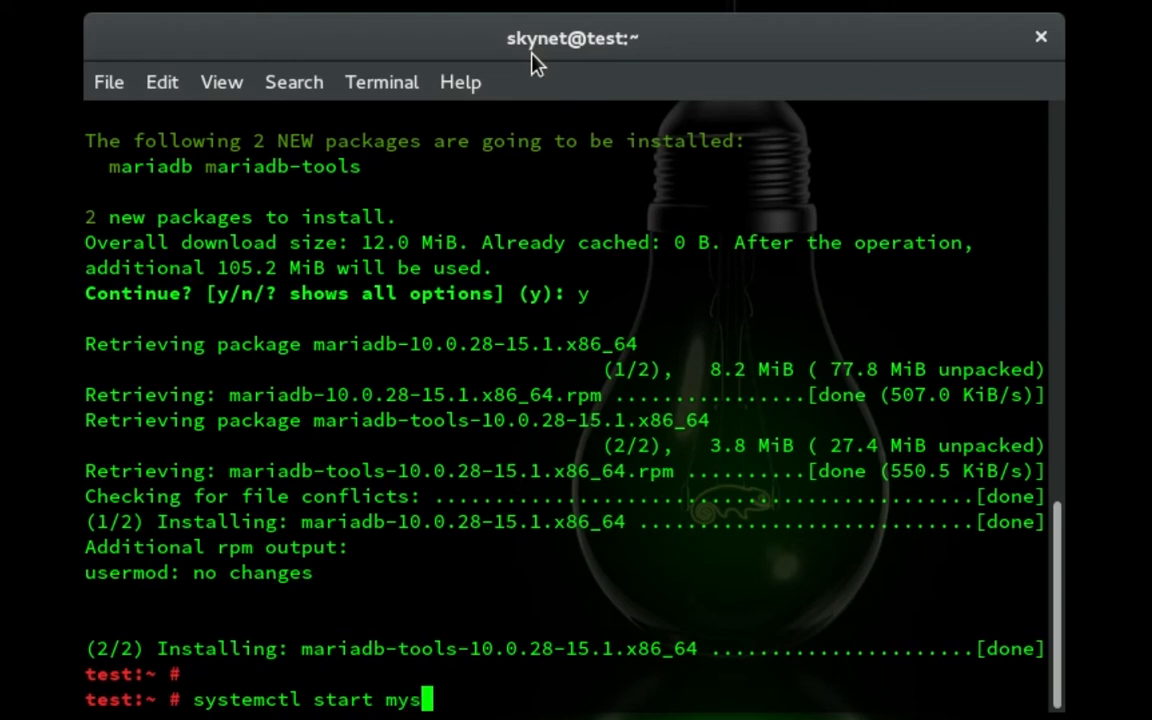
pyautogui.write('ql')
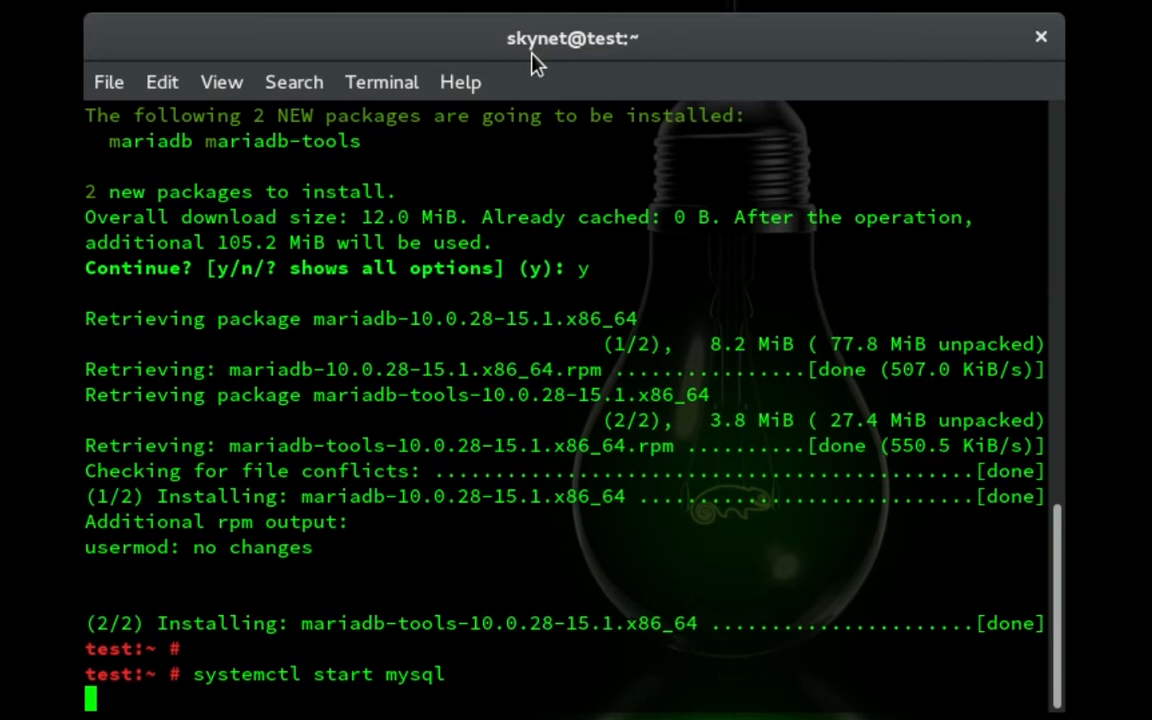
# Step: Enable mysql at boot with systemctl after fixing the 'systemclt' typo
pyautogui.write('systemclt')
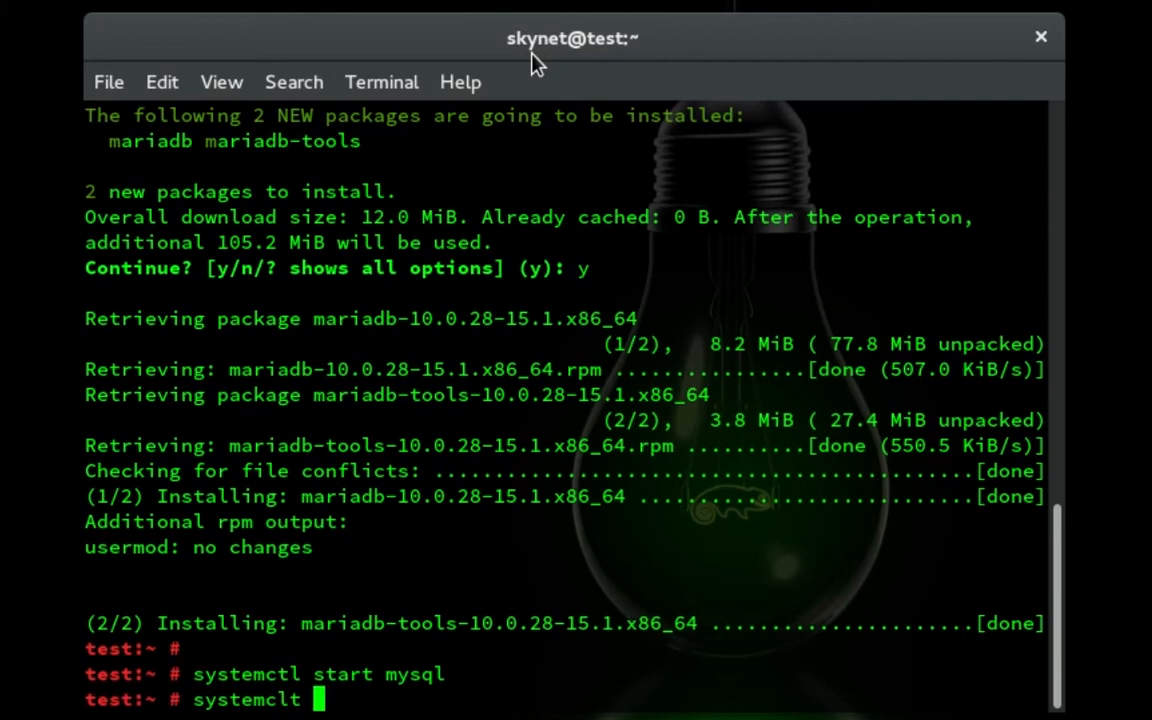
pyautogui.write('enable mysql')
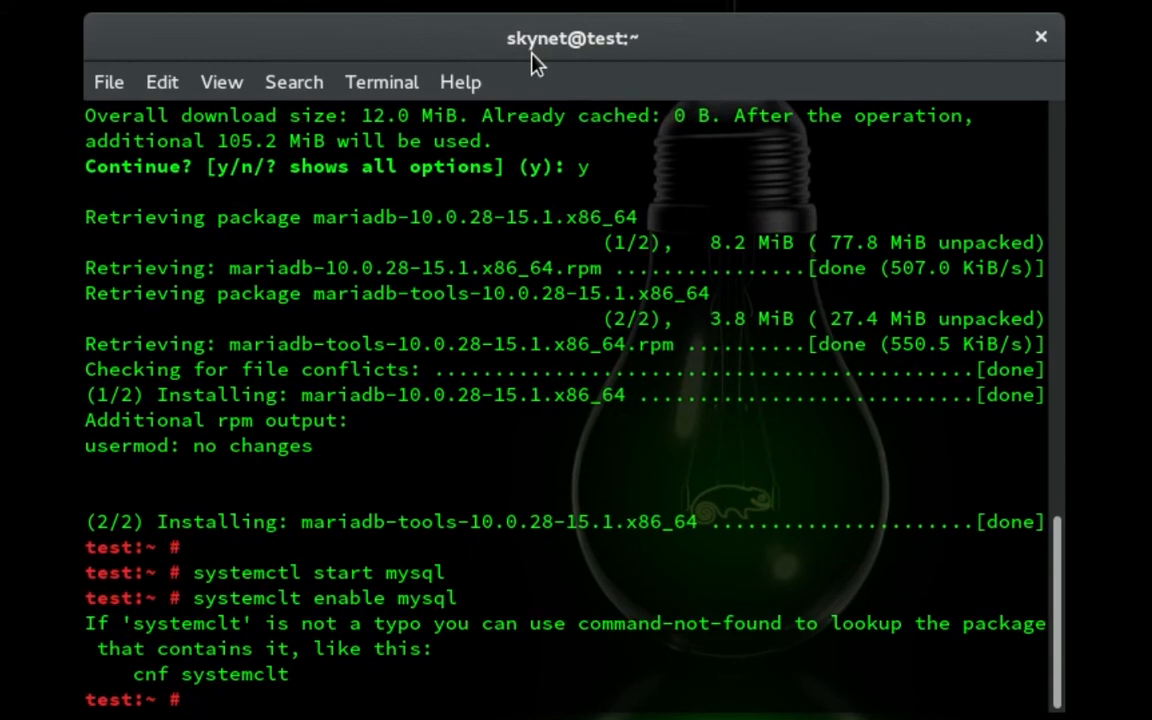
pyautogui.write('systemclt enable mysql')
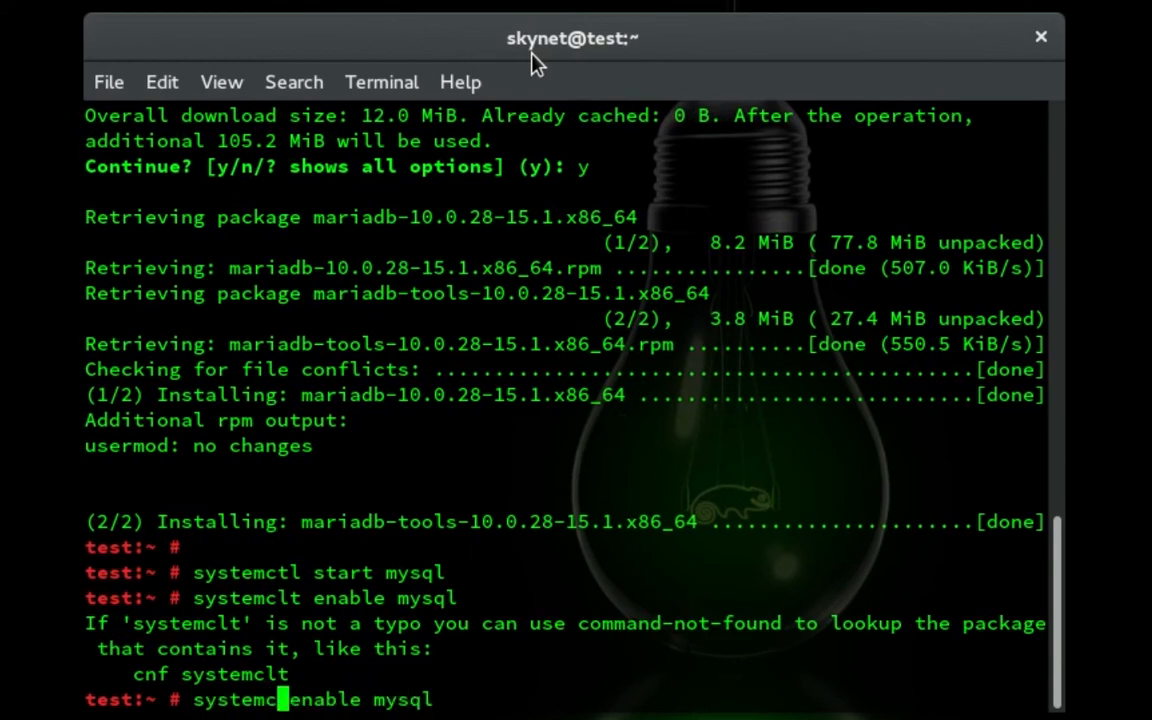
pyautogui.write('tl')
pyautogui.press('Return')
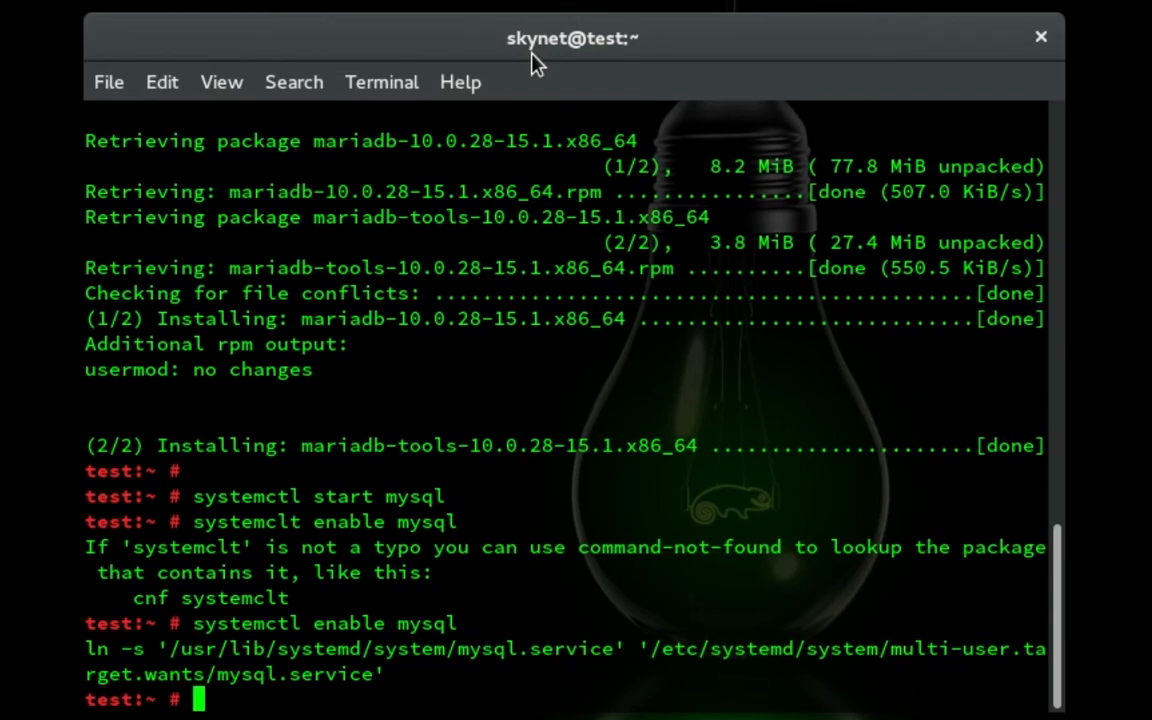
pyautogui.write('my')
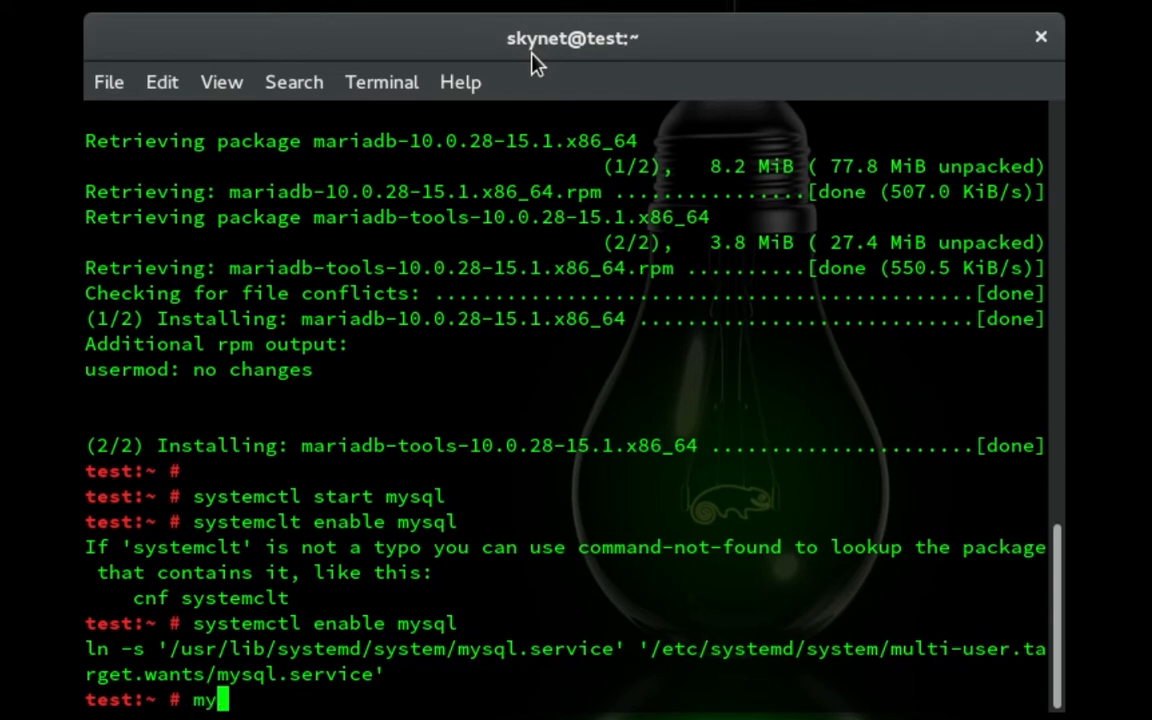
# Step: Run mysql_secure_installation, answering y to the root password, anonymous users, test database and privilege prompts
pyautogui.write('sql')
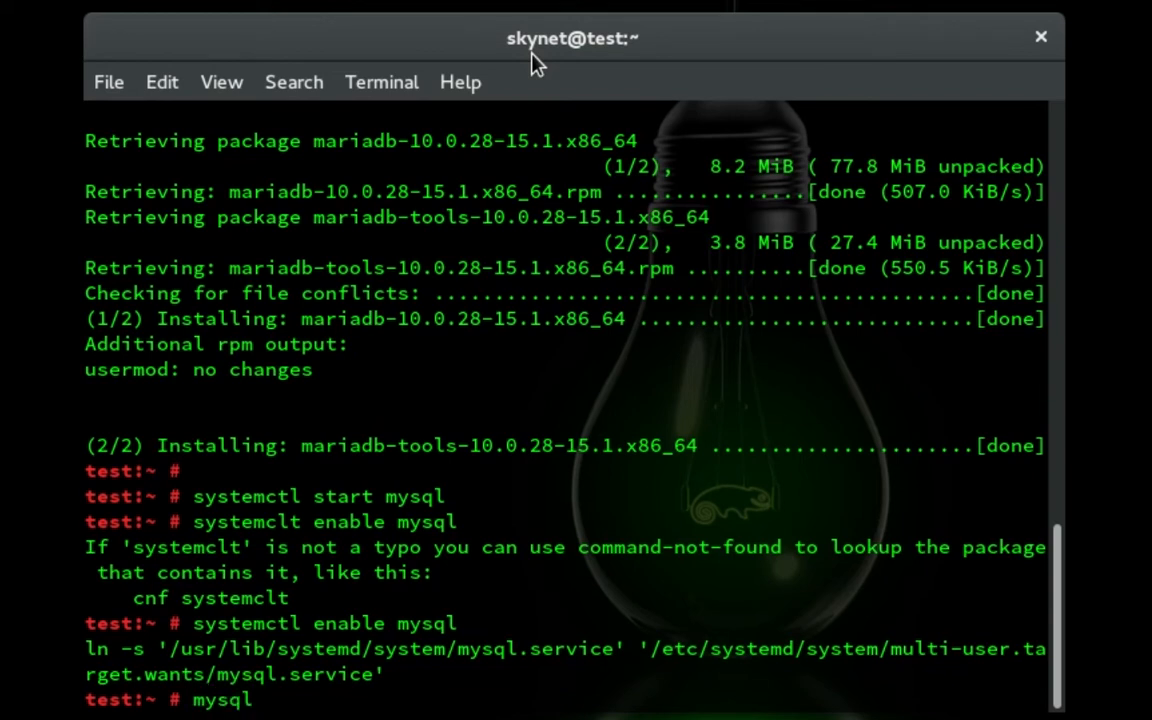
pyautogui.write('_secure_')
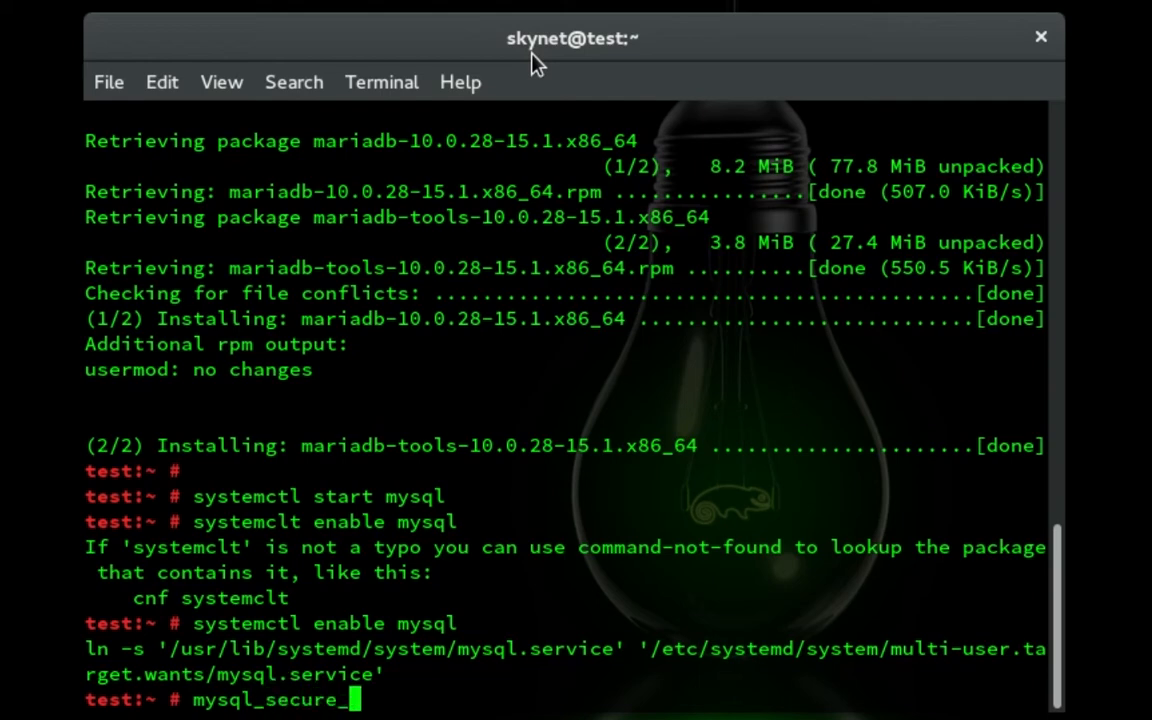
pyautogui.write('installation')
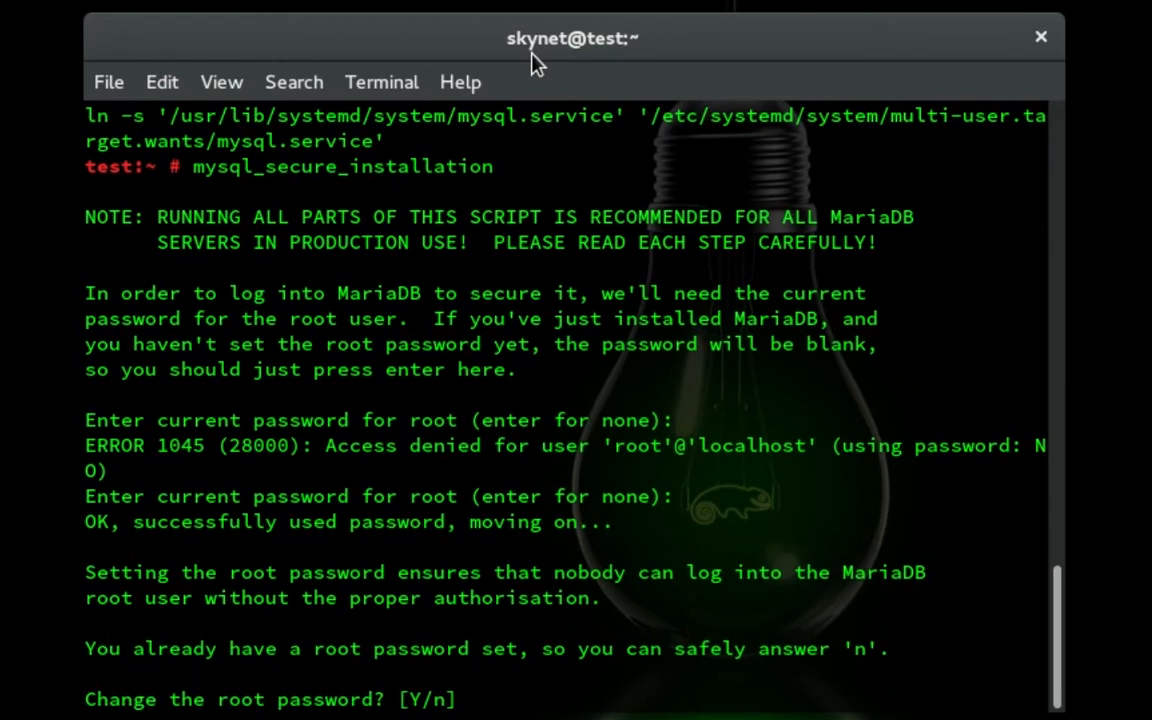
pyautogui.write('y')
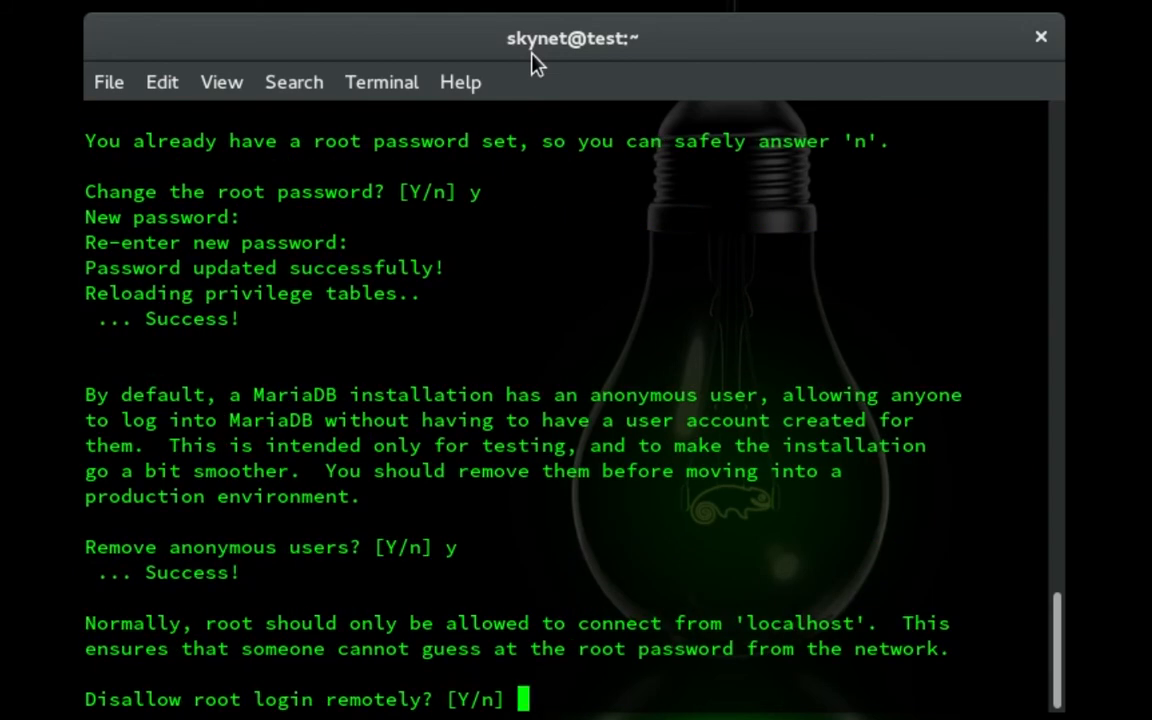
pyautogui.press('Return')
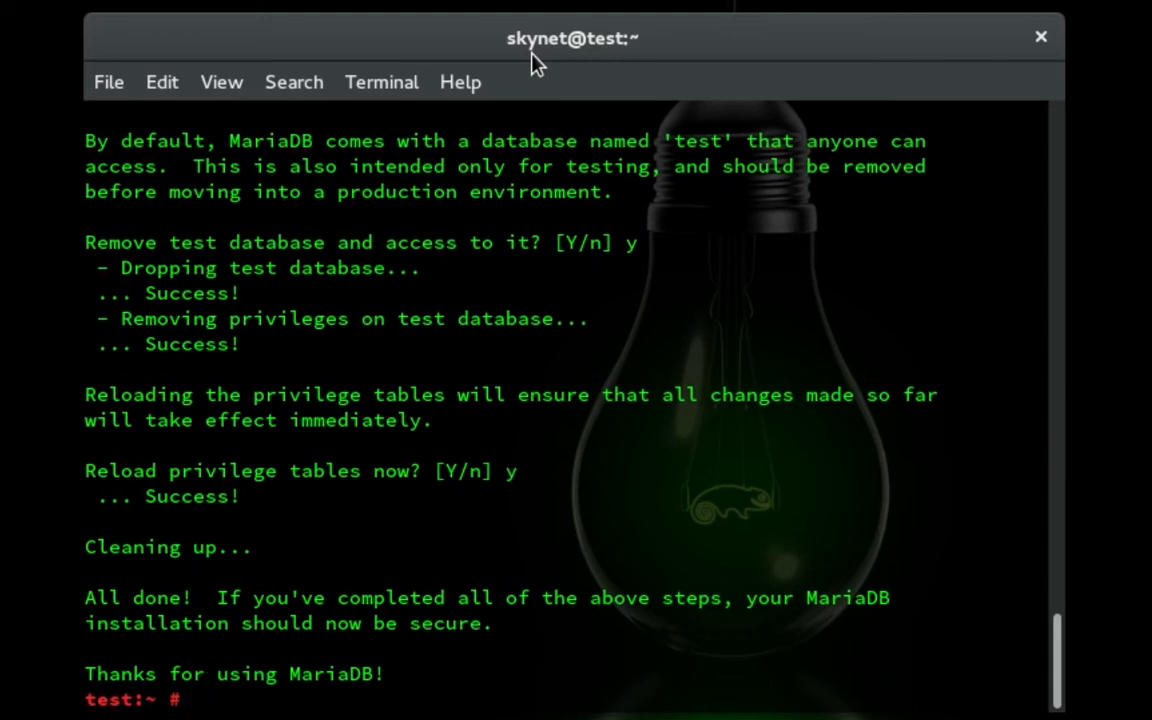
# Step: Log into the MariaDB monitor with 'mysql -u root -p', then exit back to the shell
pyautogui.write('my')
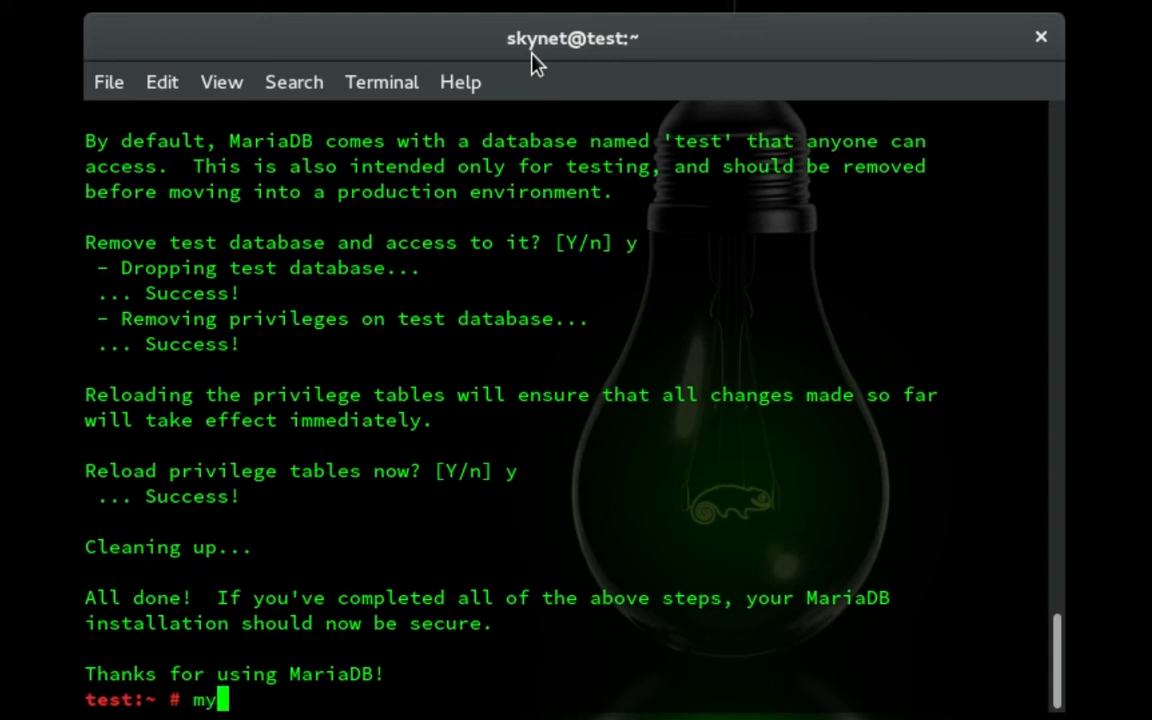
pyautogui.write('sql -u')
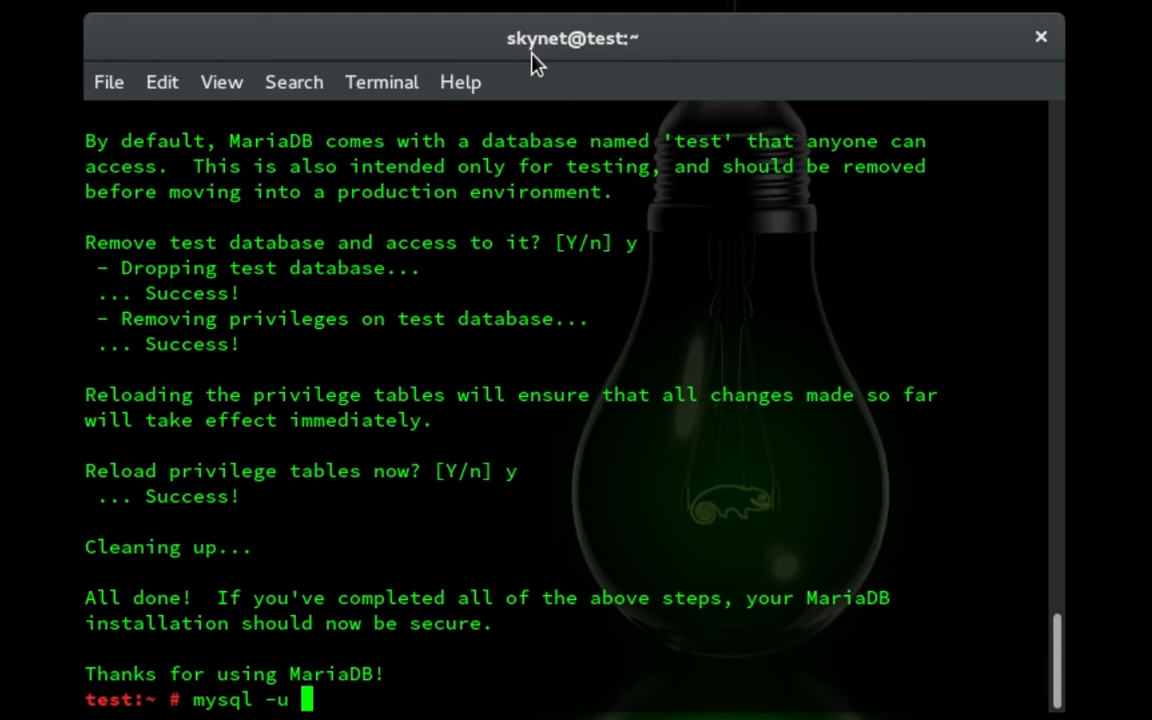
pyautogui.write('root -p')
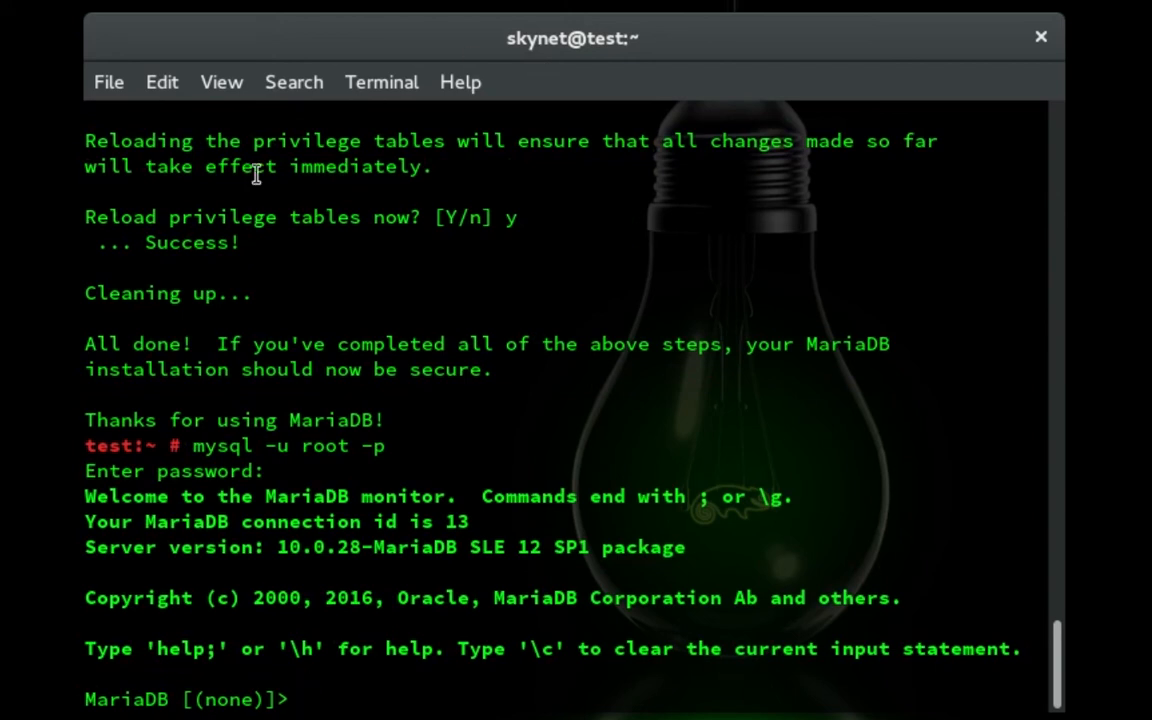
pyautogui.moveTo(82, 700)
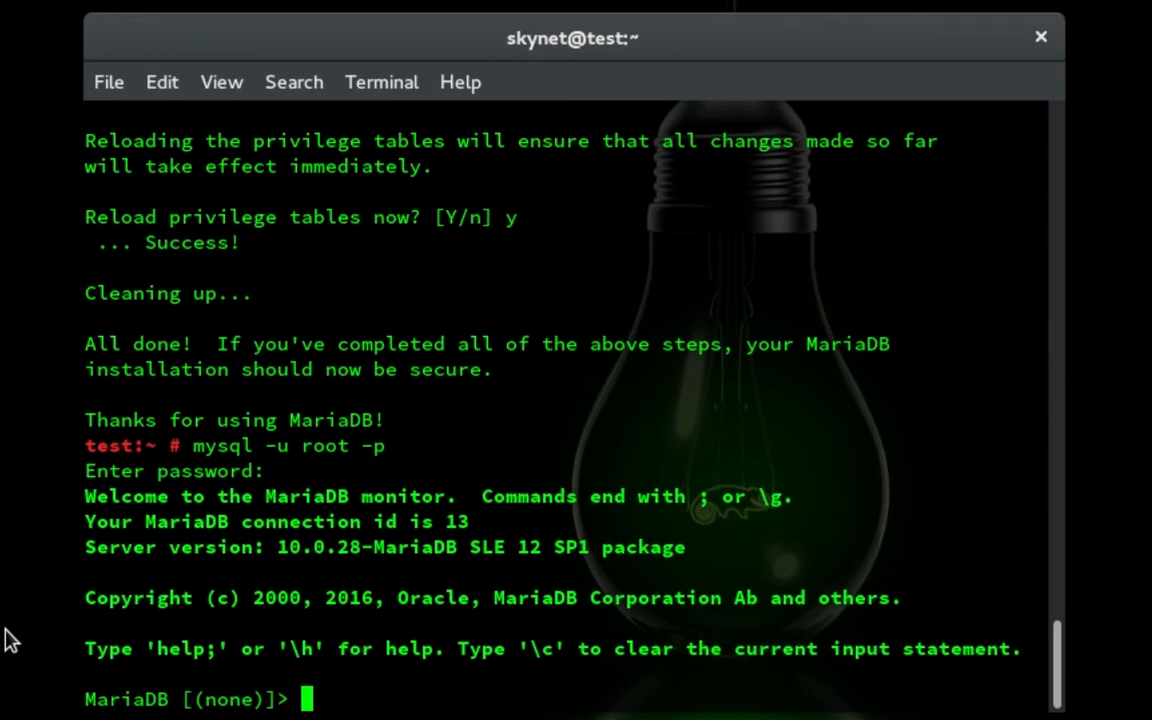
pyautogui.write('exit')
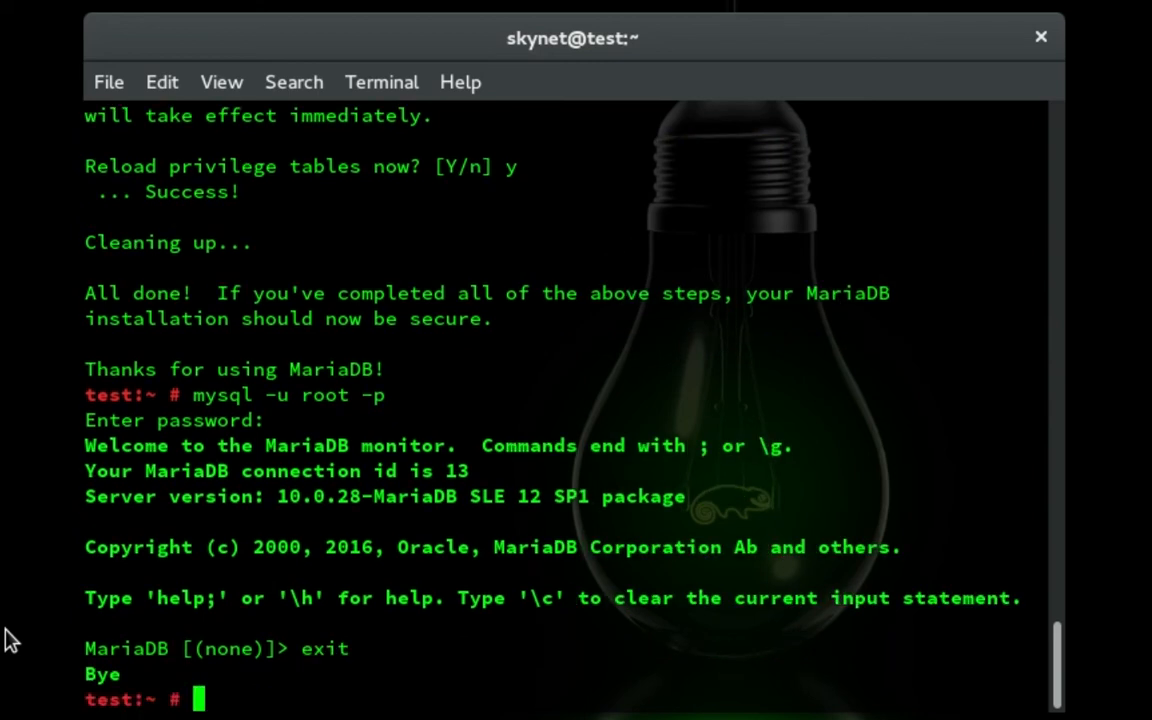